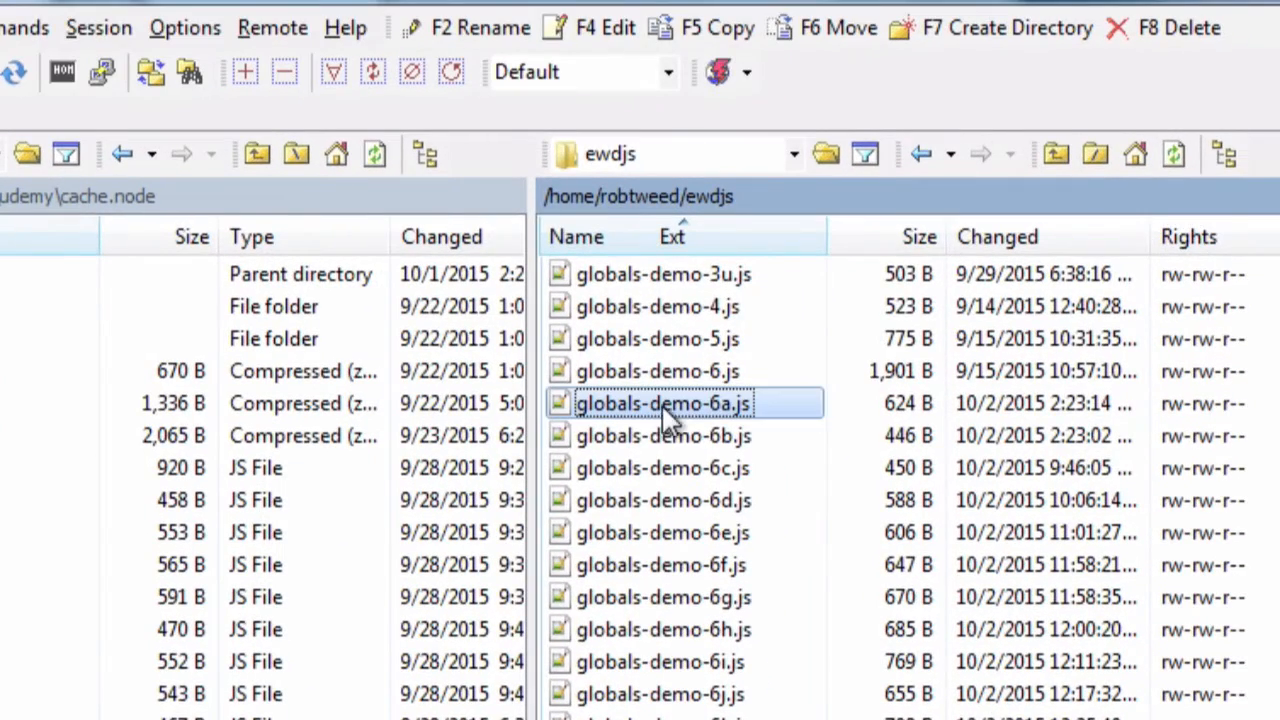
{"action": "mouse_move", "coordinate": [835, 505]}
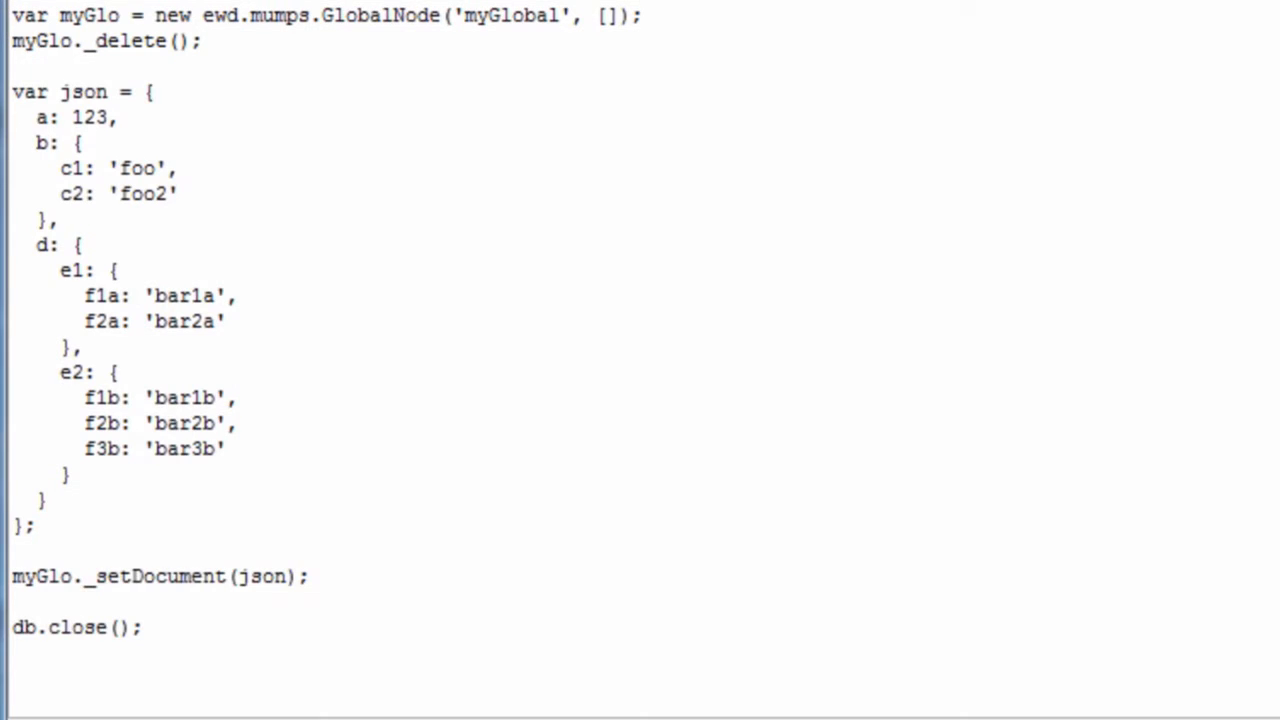
{"action": "left_click_drag", "start_coordinate": [12, 92], "coordinate": [40, 527]}
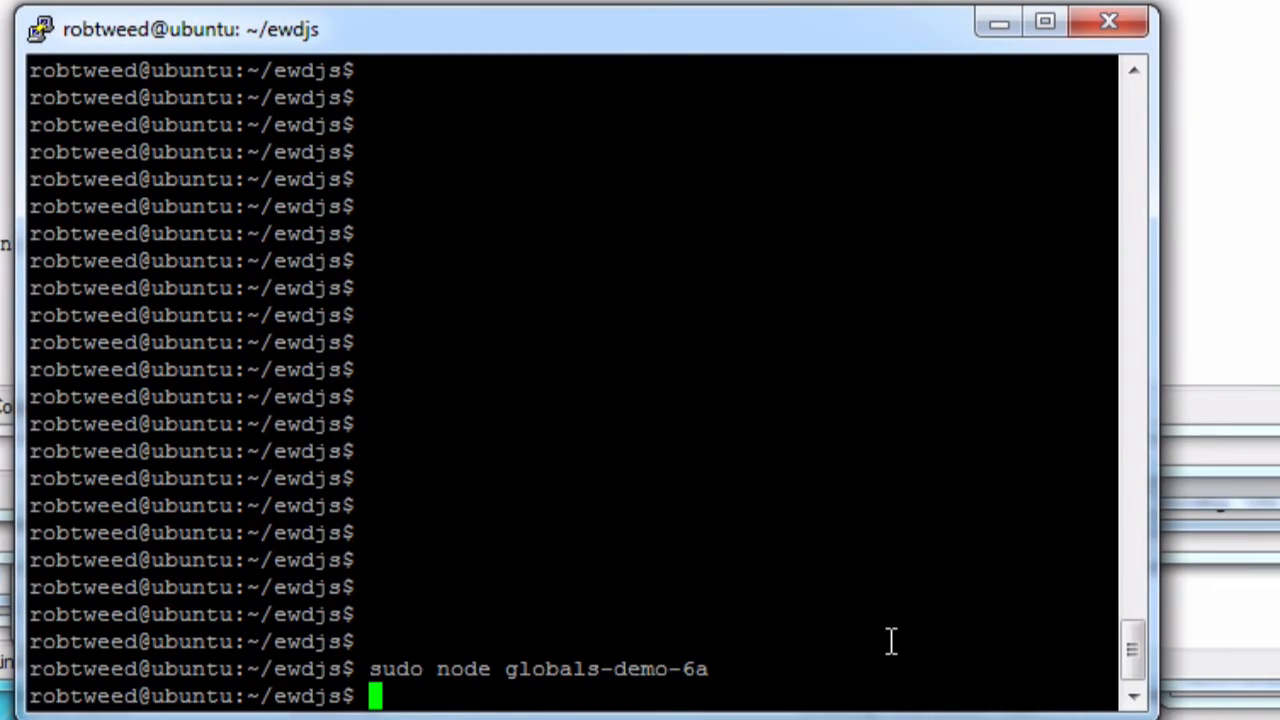
{"action": "mouse_move", "coordinate": [1250, 592]}
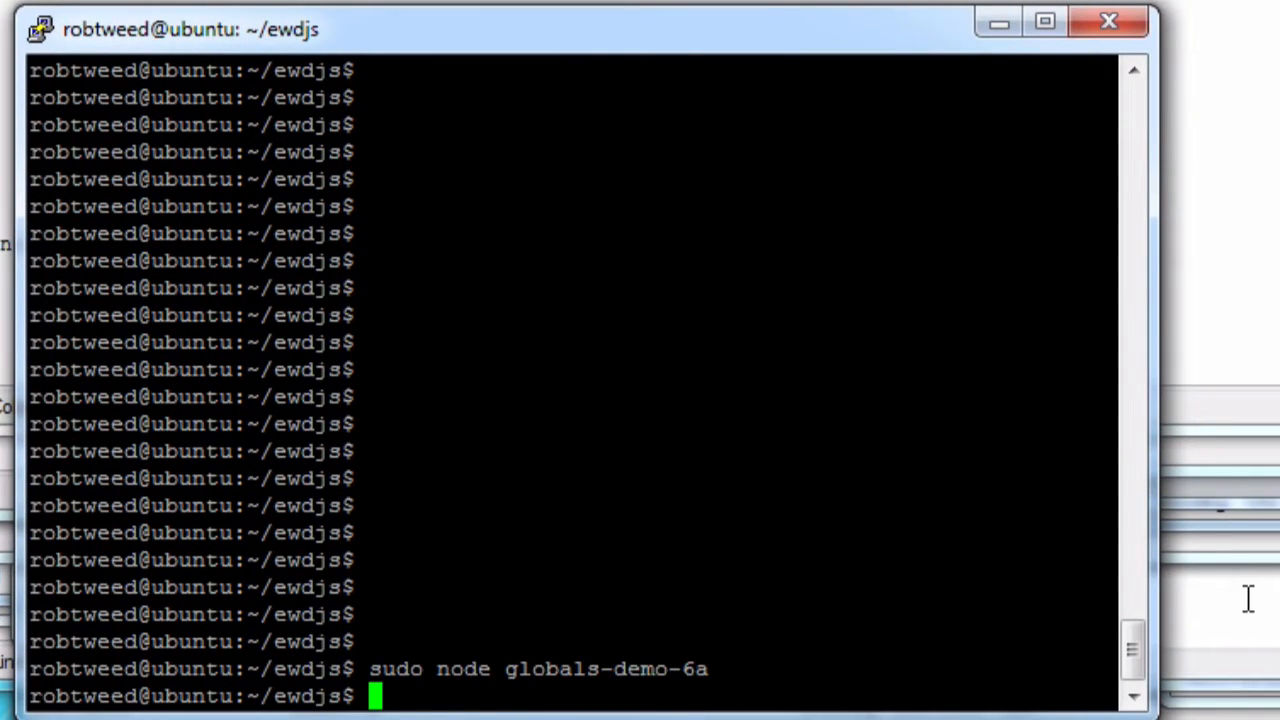
{"action": "mouse_move", "coordinate": [325, 710]}
{"action": "type", "text": "zw ^m"}
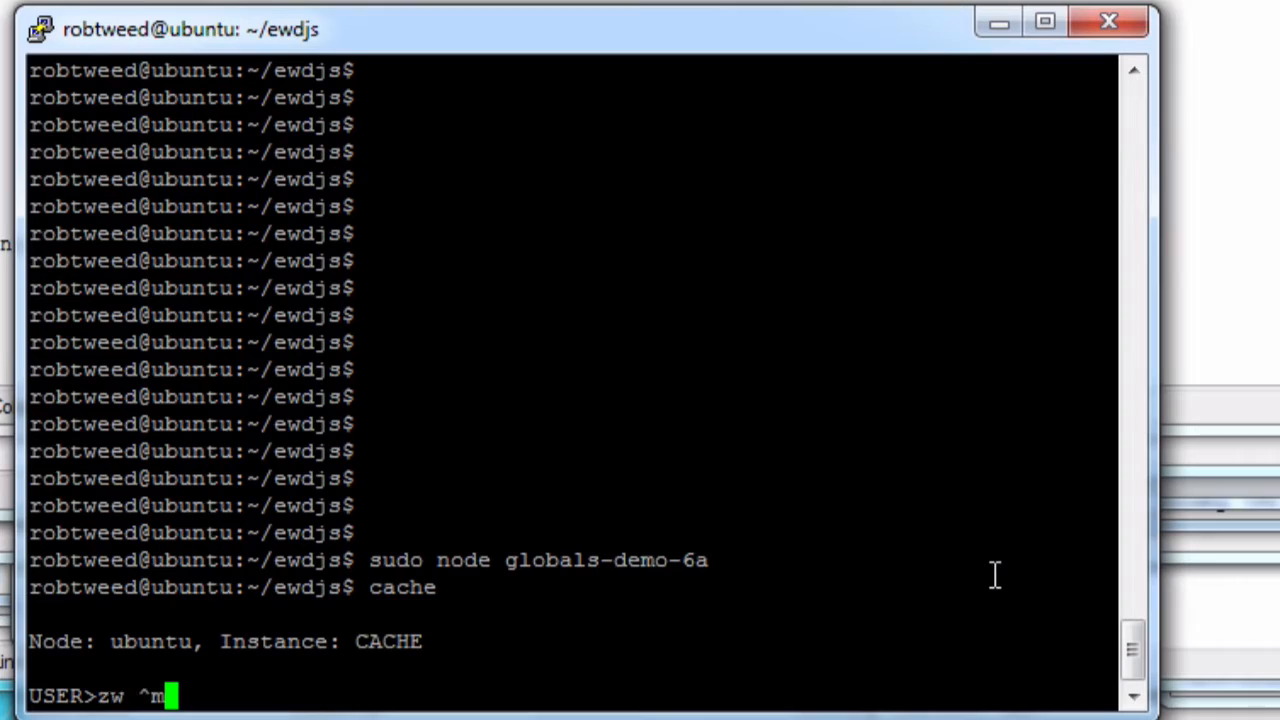
Enter 'zw ^myGlobal' in the Caché USER shell to list the global
{"action": "type", "text": "yGlobal"}
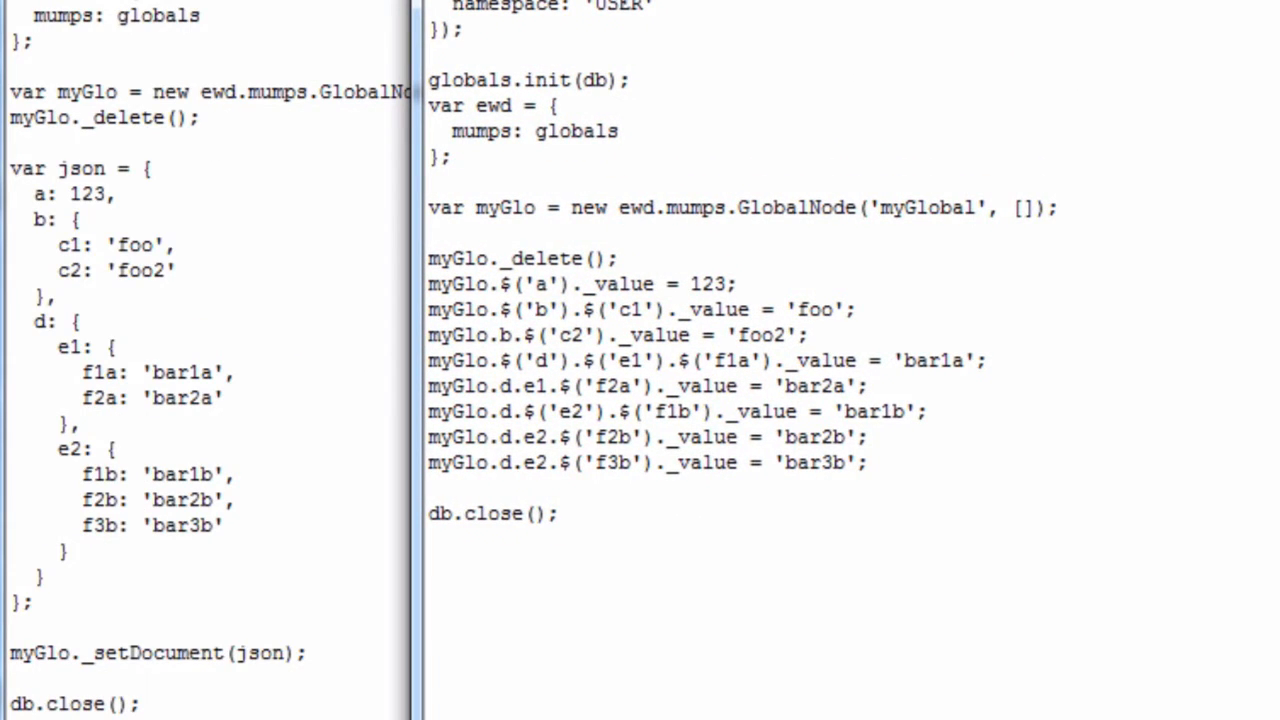
Position the earlier demo script's editor beside the _setDocument script
{"action": "left_click_drag", "start_coordinate": [10, 168], "coordinate": [310, 653]}
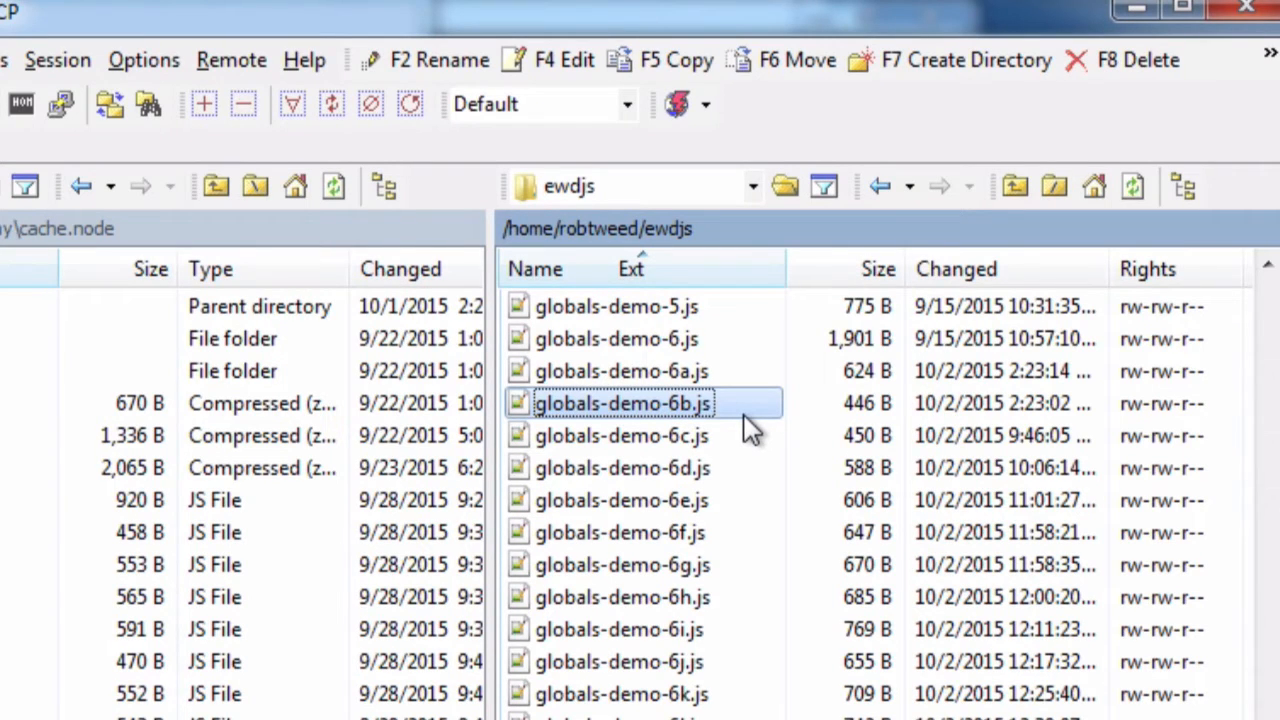
Open globals-demo-6b.js from the remote ewdjs folder to read its code
{"action": "double_click", "coordinate": [622, 403]}
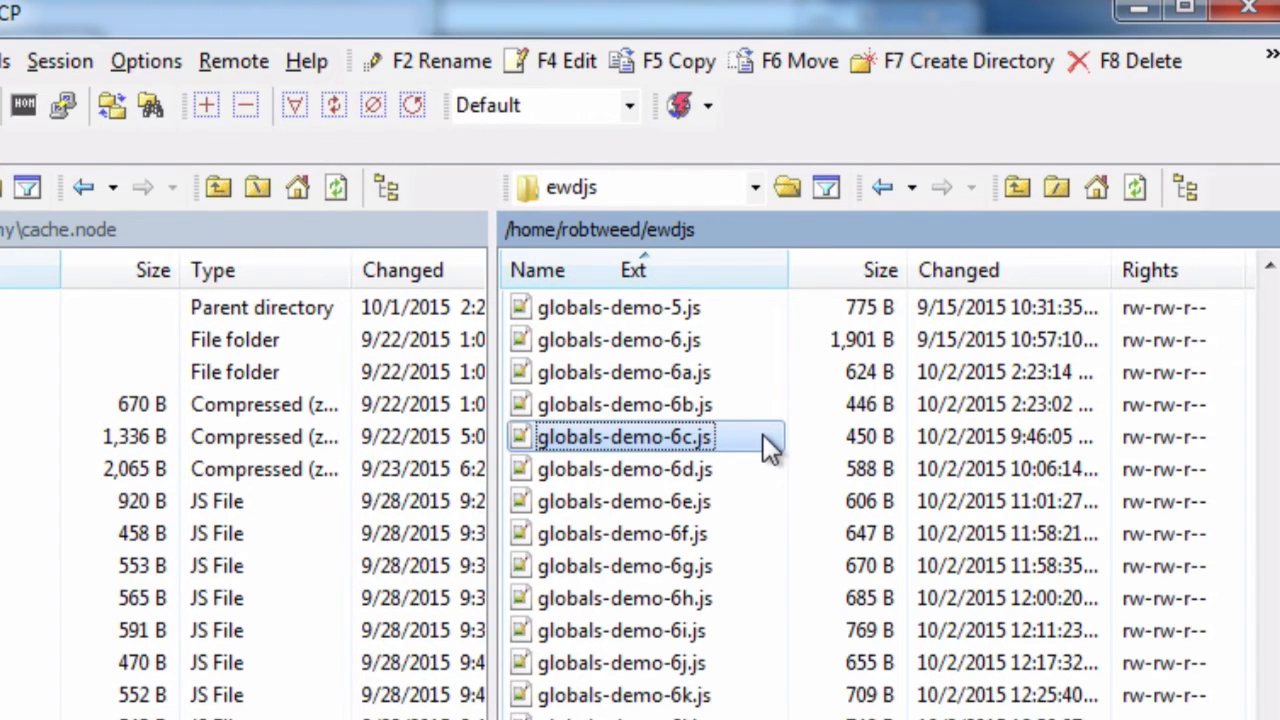
Open globals-demo-6c.js from the remote ewdjs folder to read its code
{"action": "double_click", "coordinate": [623, 436]}
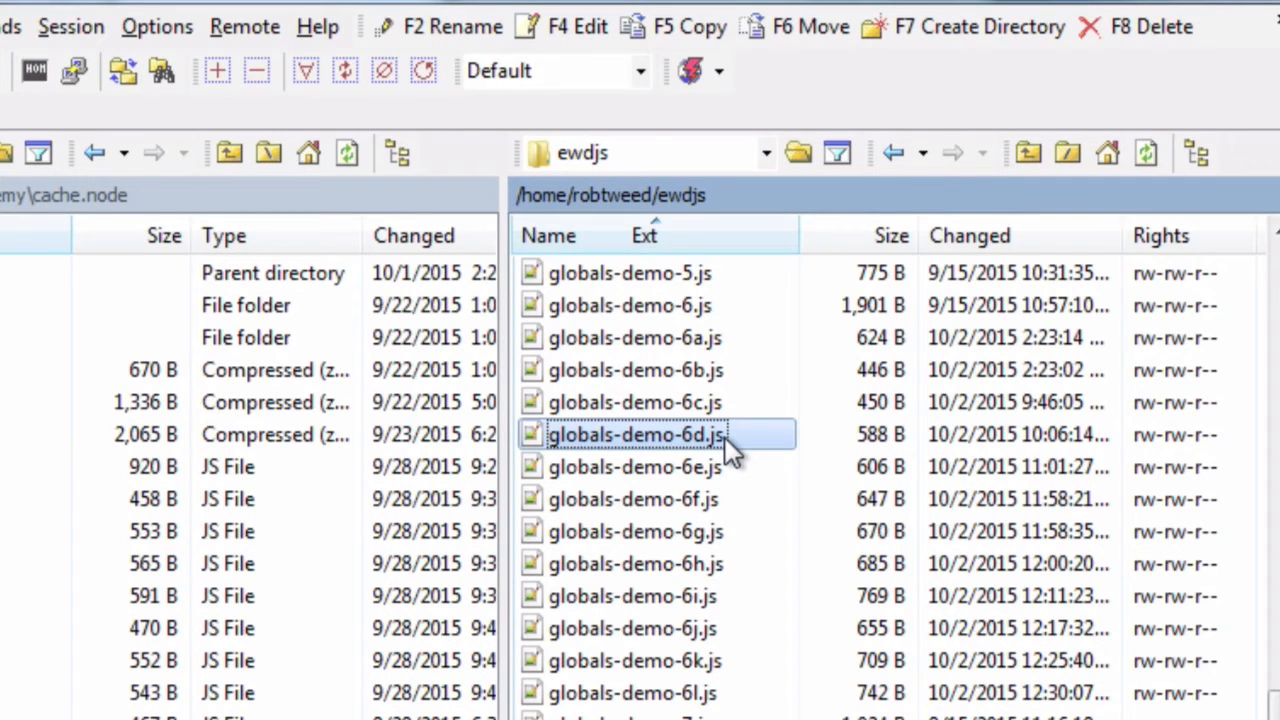
{"action": "mouse_move", "coordinate": [752, 442]}
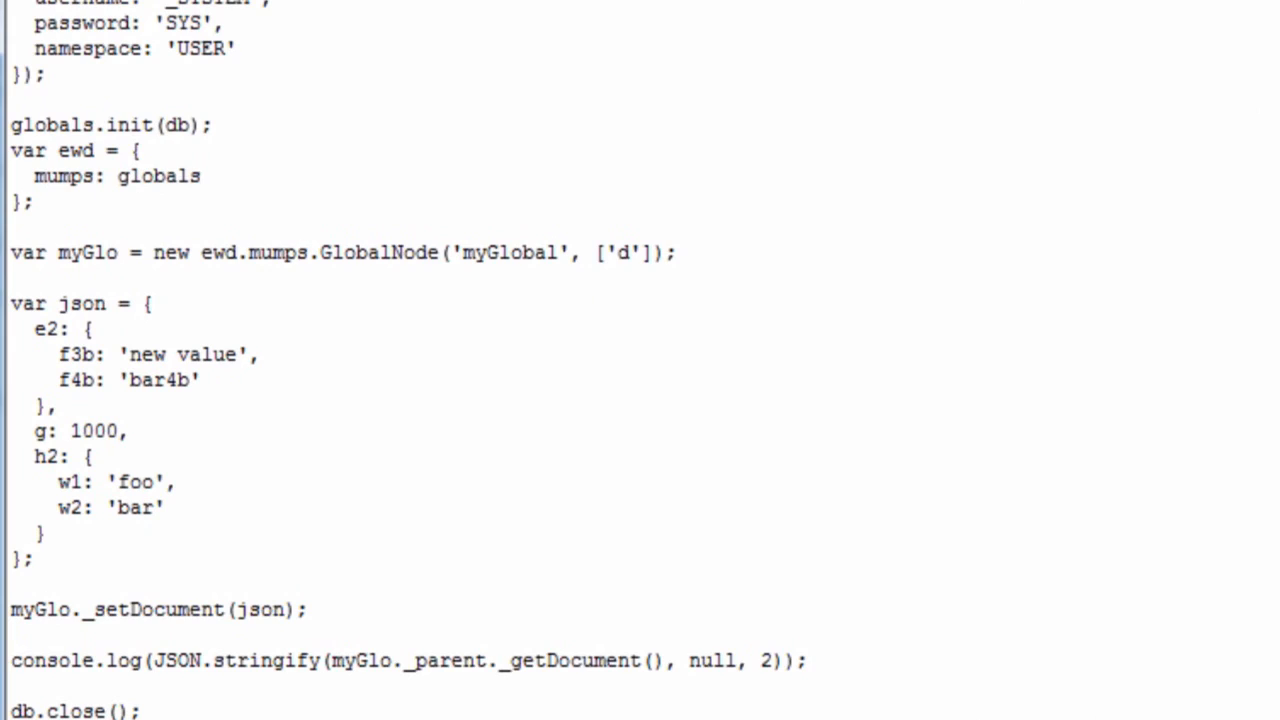
Arrange the globals-demo-6d.js editor and highlight its _getDocument call
{"action": "left_click_drag", "start_coordinate": [10, 300], "coordinate": [270, 575]}
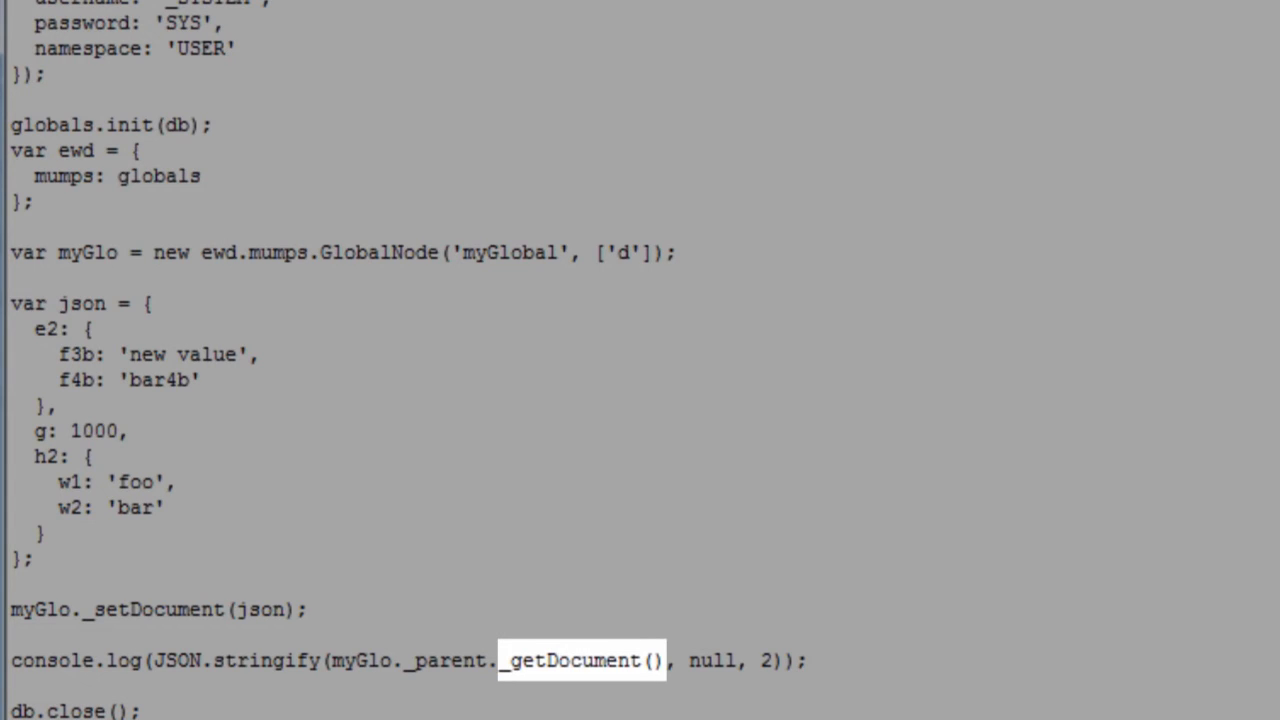
{"action": "double_click", "coordinate": [442, 661]}
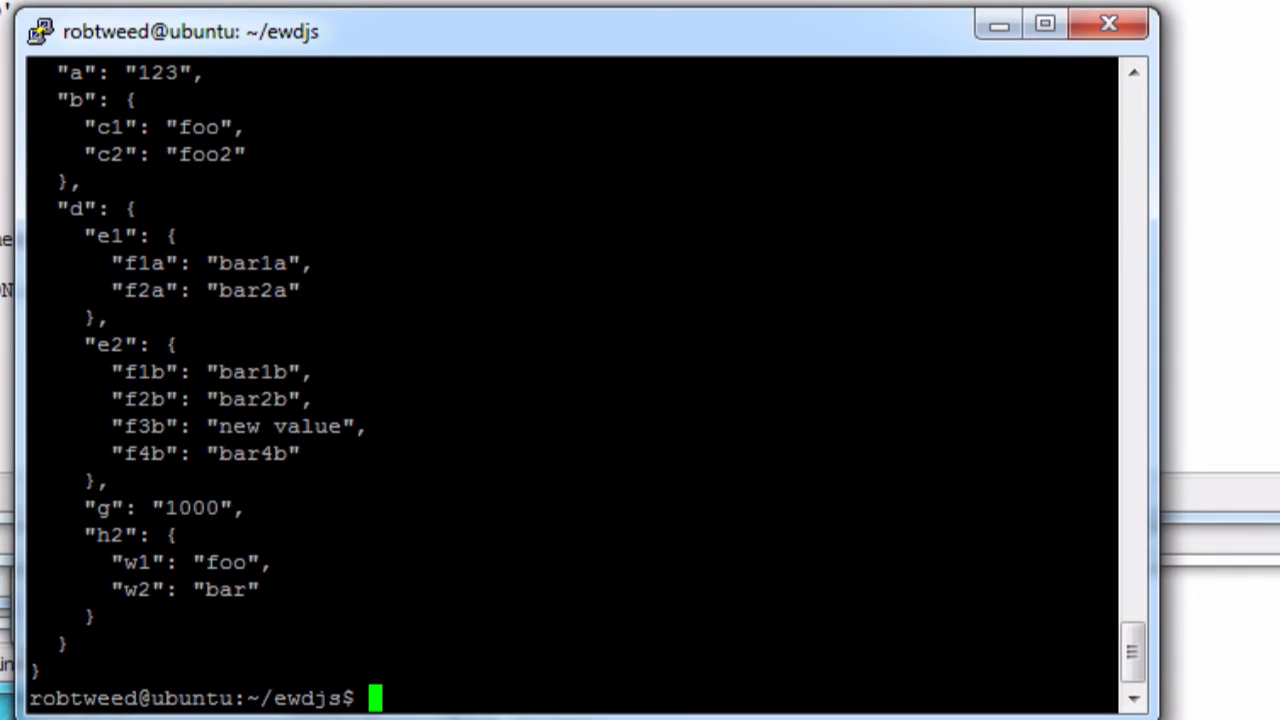
Start the Caché shell and enter 'zw ^myGlobal' to list the global
{"action": "type", "text": "cache"}
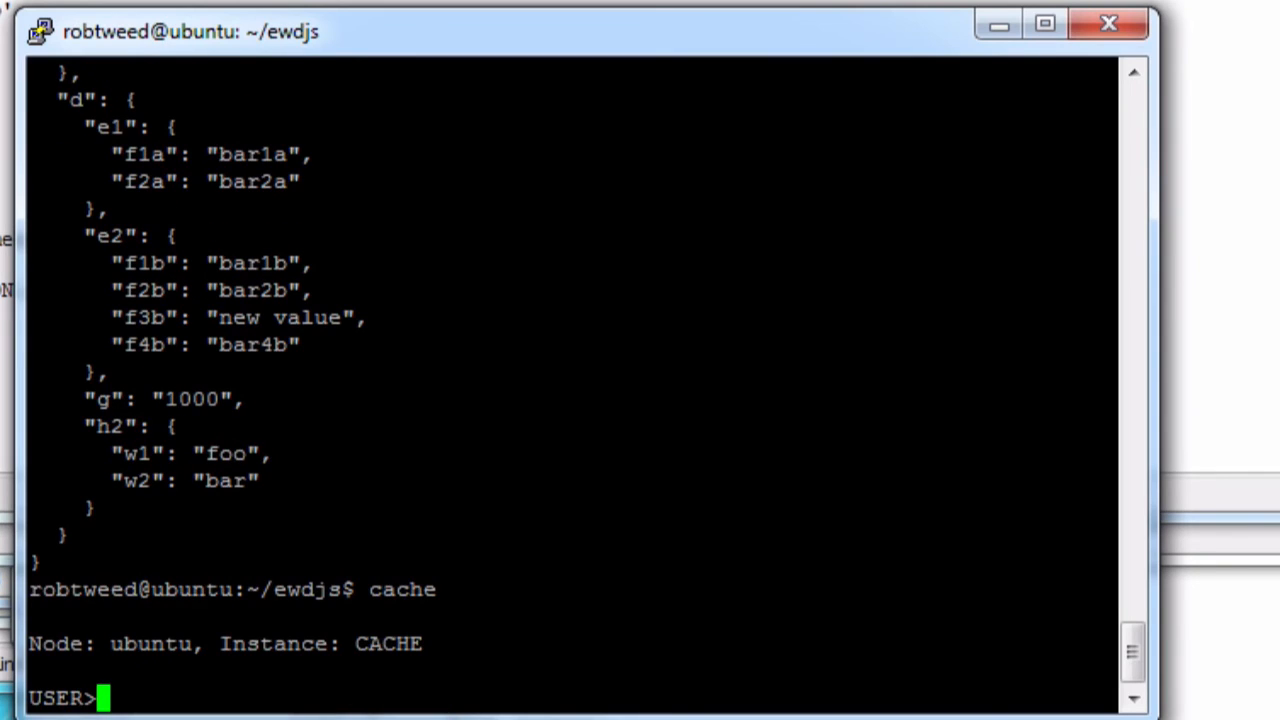
{"action": "type", "text": "zw ^myG"}
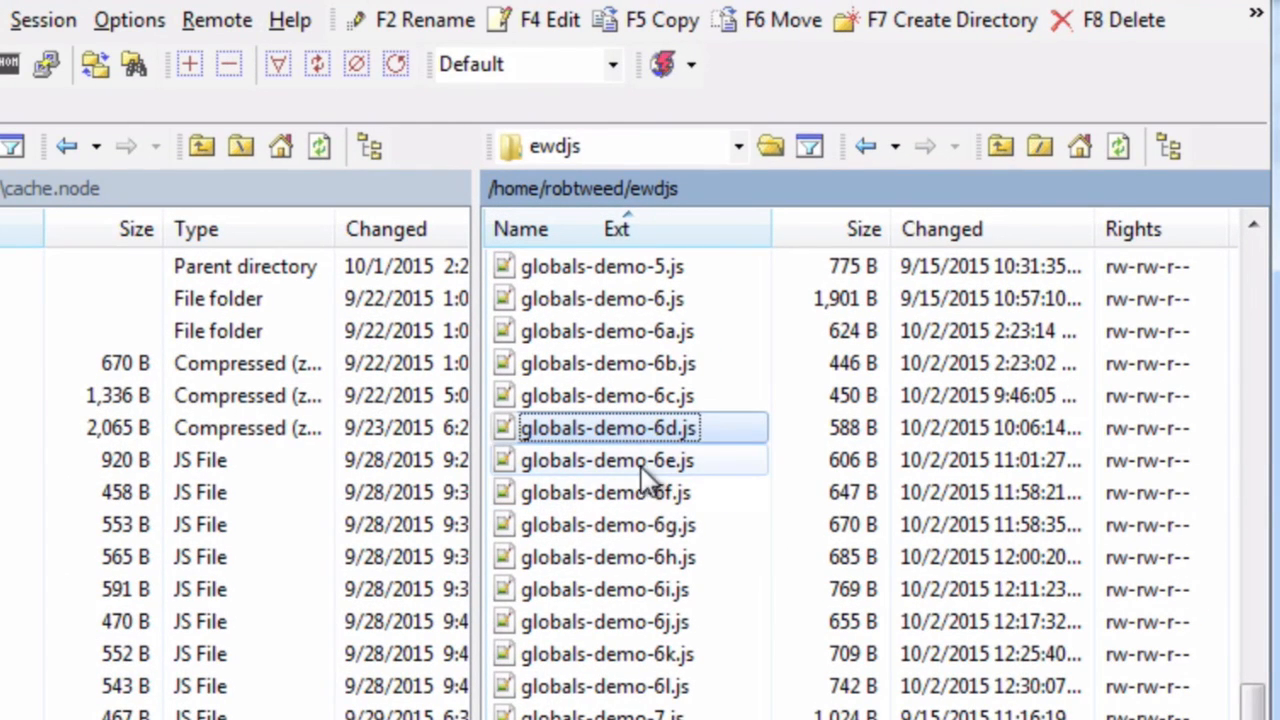
Type 'sudo node globals-demo-6c' at the PuTTY prompt after listing ^myGlobal
{"action": "left_click", "coordinate": [606, 460]}
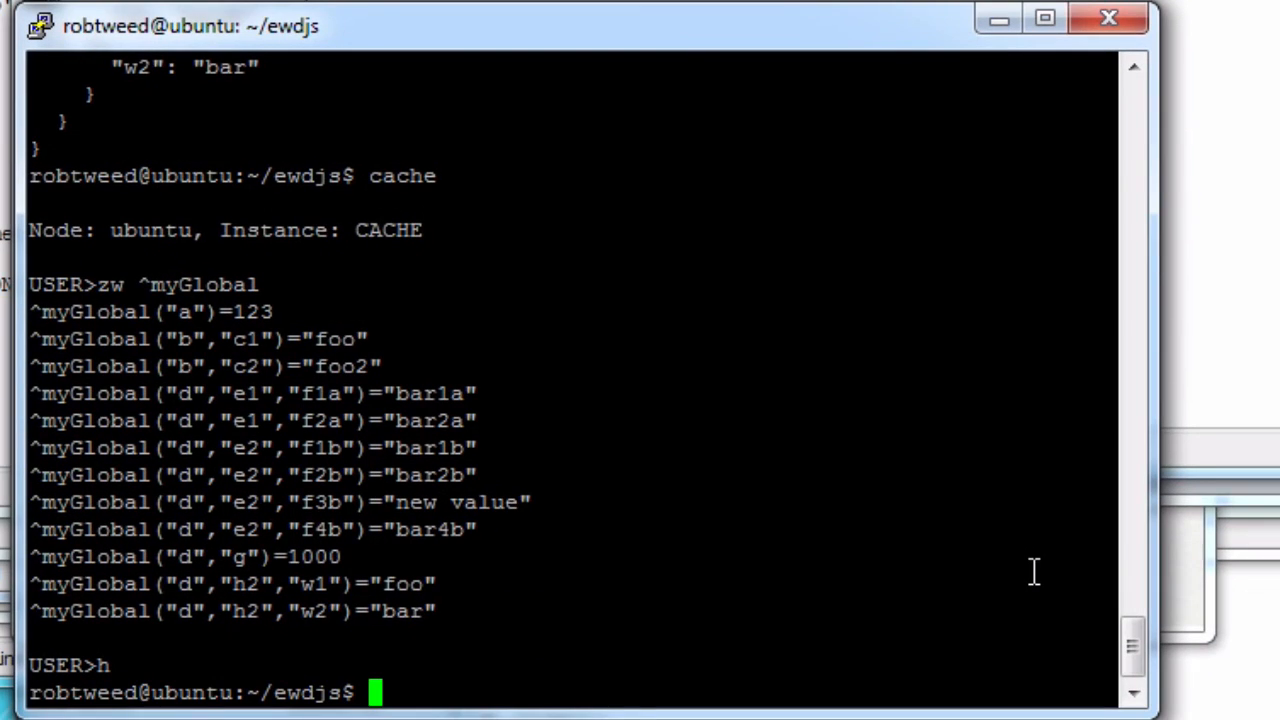
{"action": "type", "text": "sudo node globals-demo-6c"}
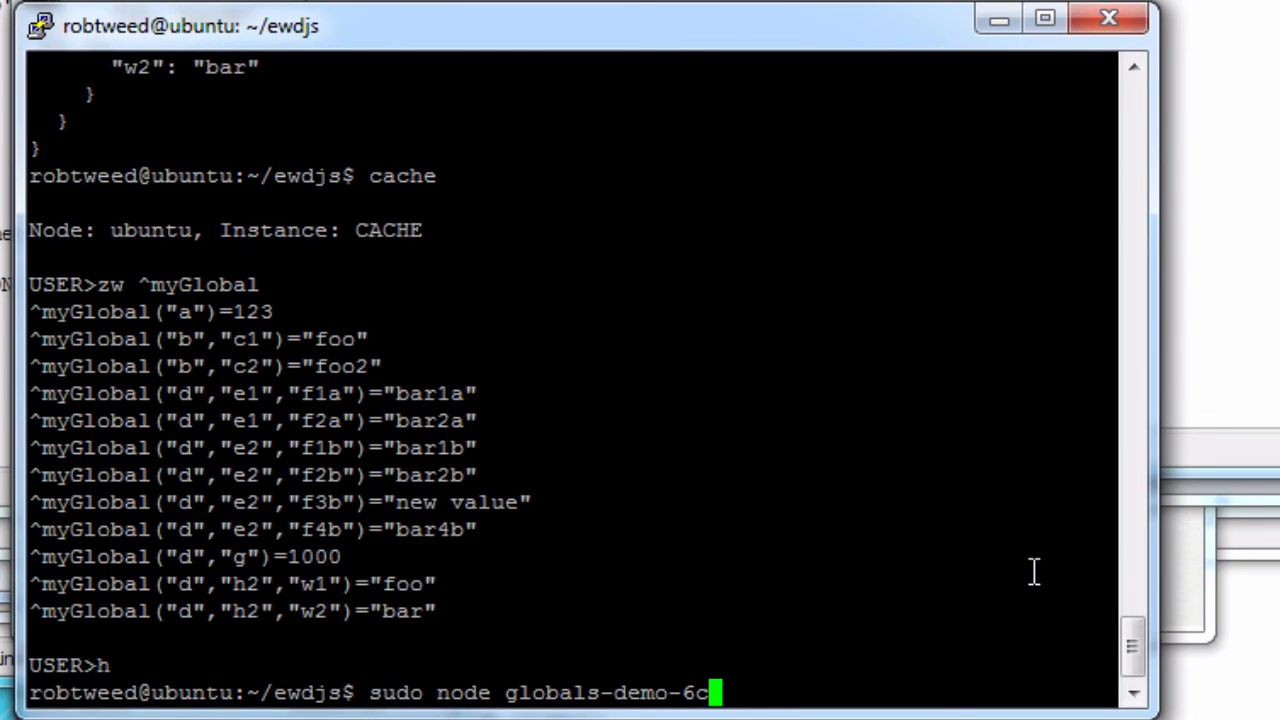